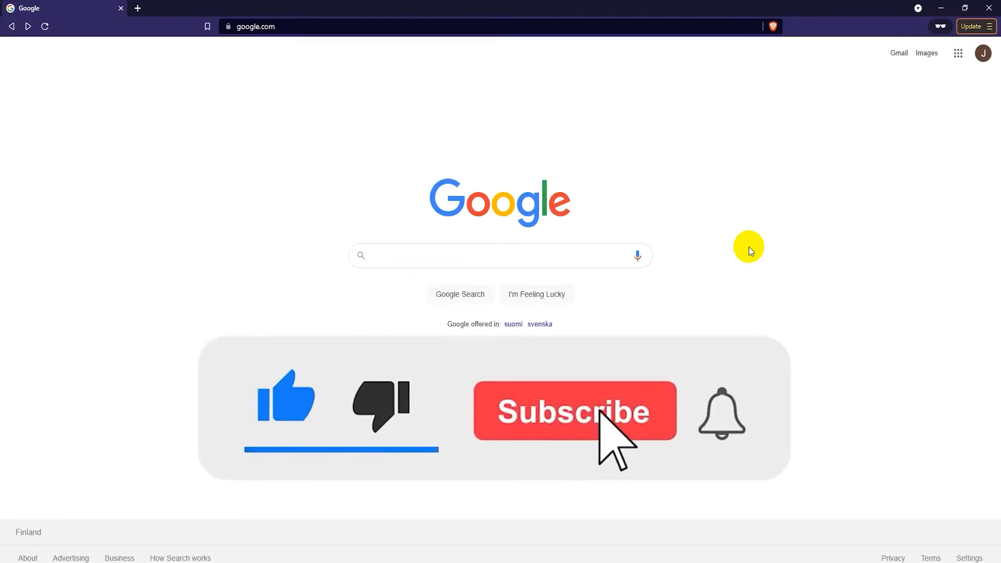
Step: Search Google for 'audacity' to find the official audacityteam.org site
{"action": "left_click", "coordinate": [573, 410]}
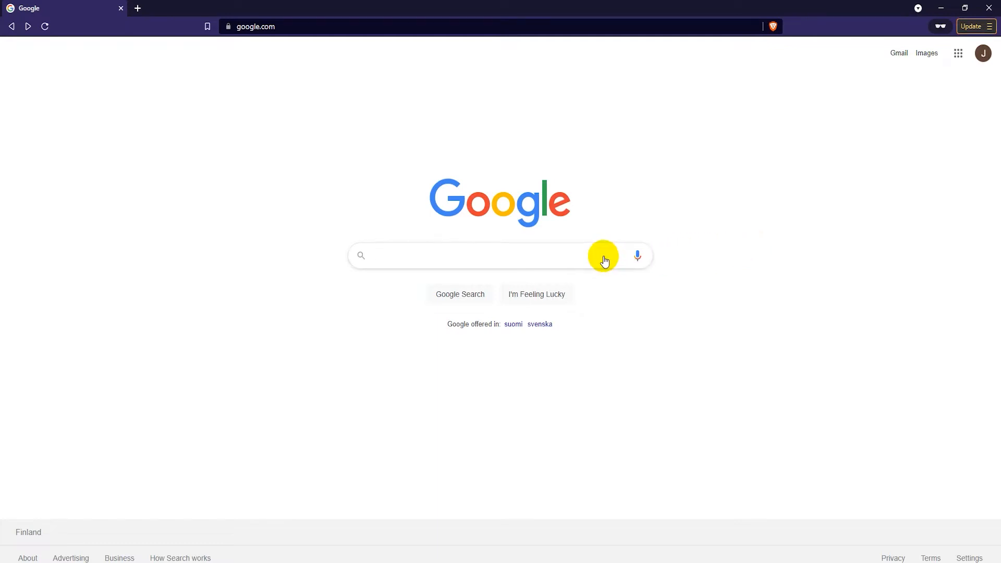
{"action": "type", "text": "audacity"}
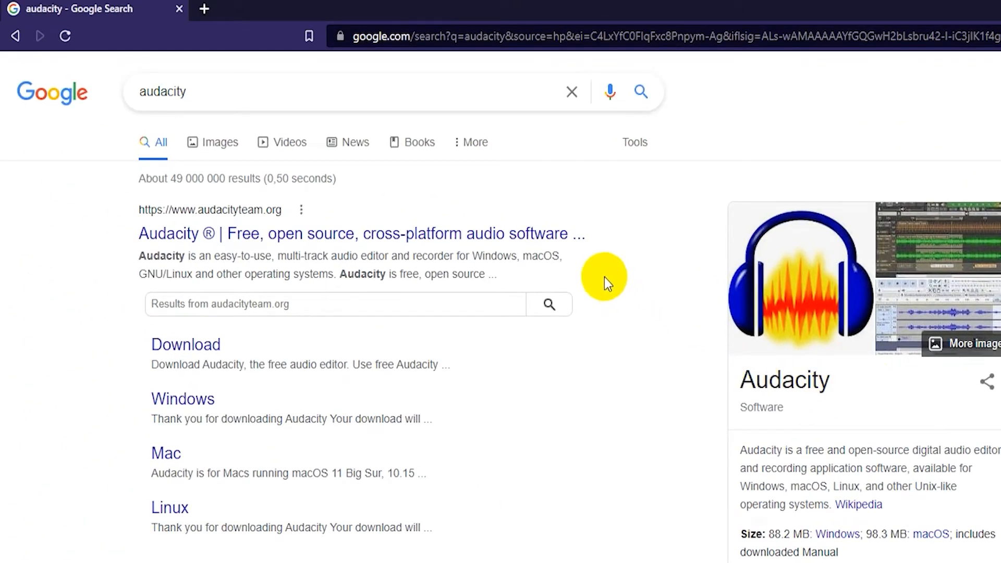
{"action": "mouse_move", "coordinate": [283, 220]}
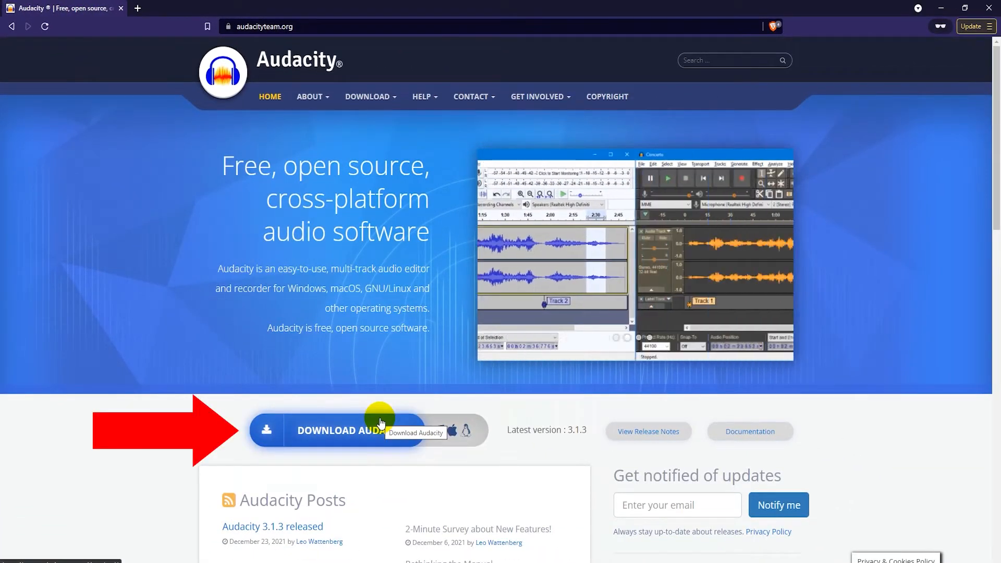
Step: Download the Audacity 3.1.3 64-bit Windows installer and save it to Downloads
{"action": "left_click", "coordinate": [336, 429]}
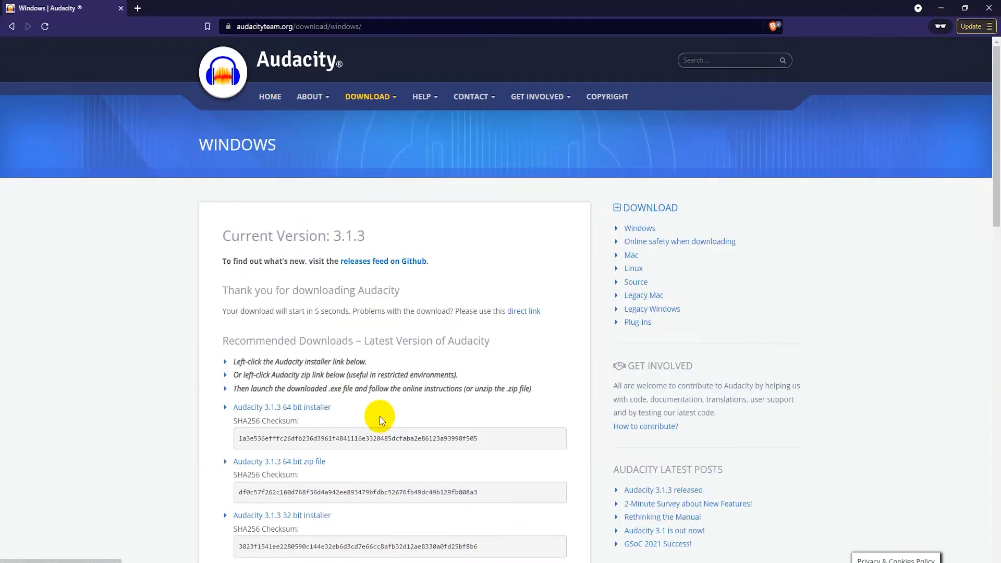
{"action": "mouse_move", "coordinate": [393, 409]}
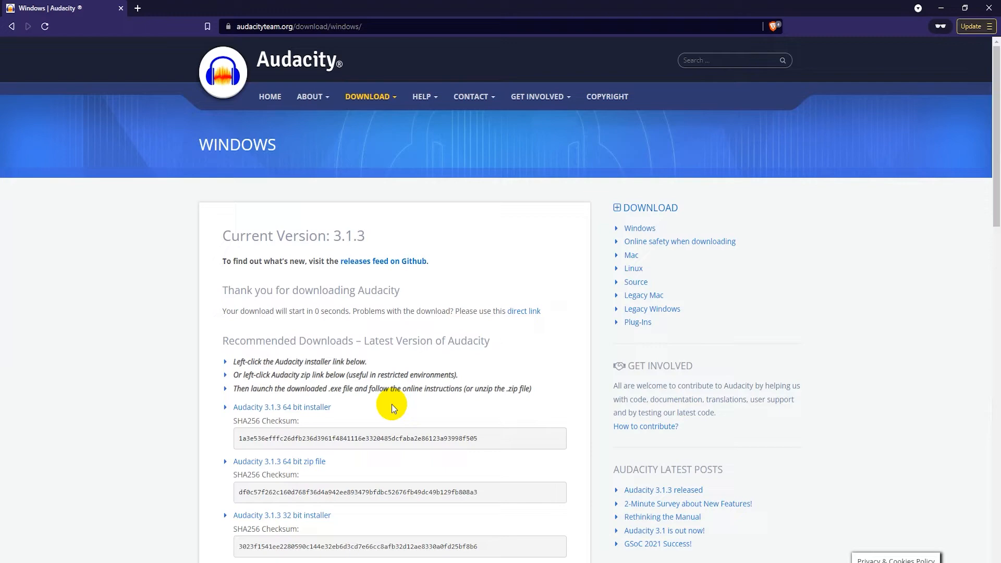
{"action": "left_click", "coordinate": [281, 407]}
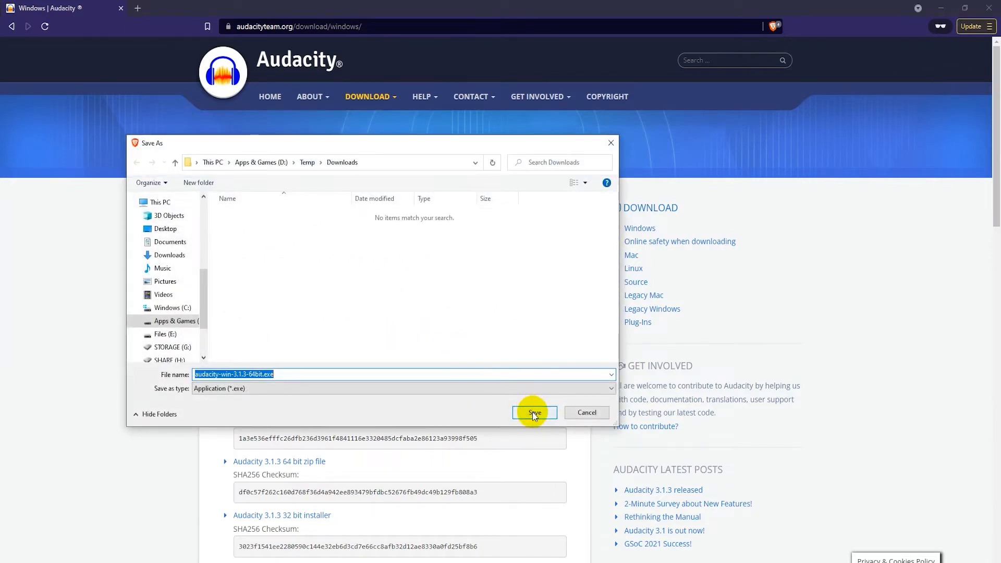
{"action": "left_click", "coordinate": [534, 413]}
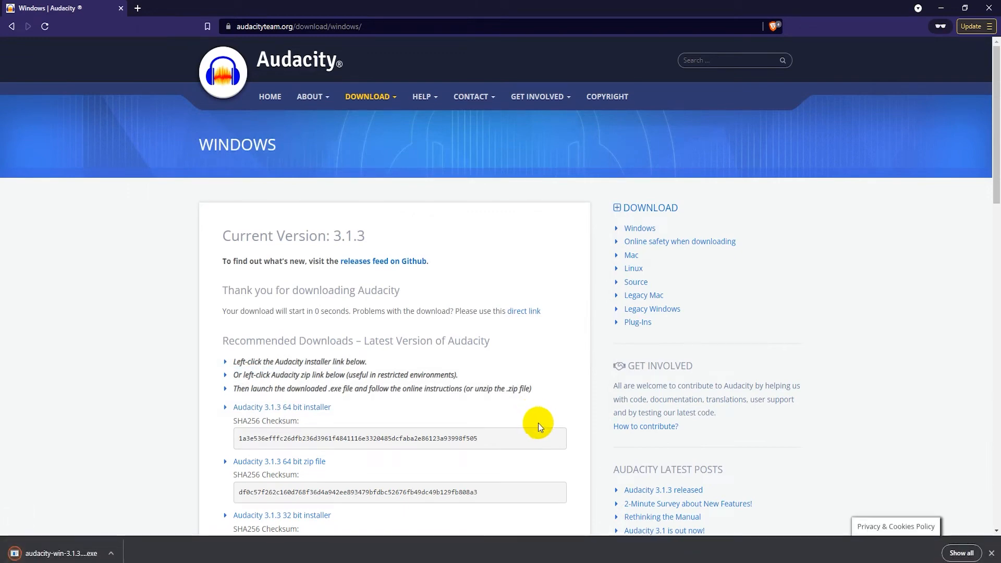
{"action": "mouse_move", "coordinate": [159, 518]}
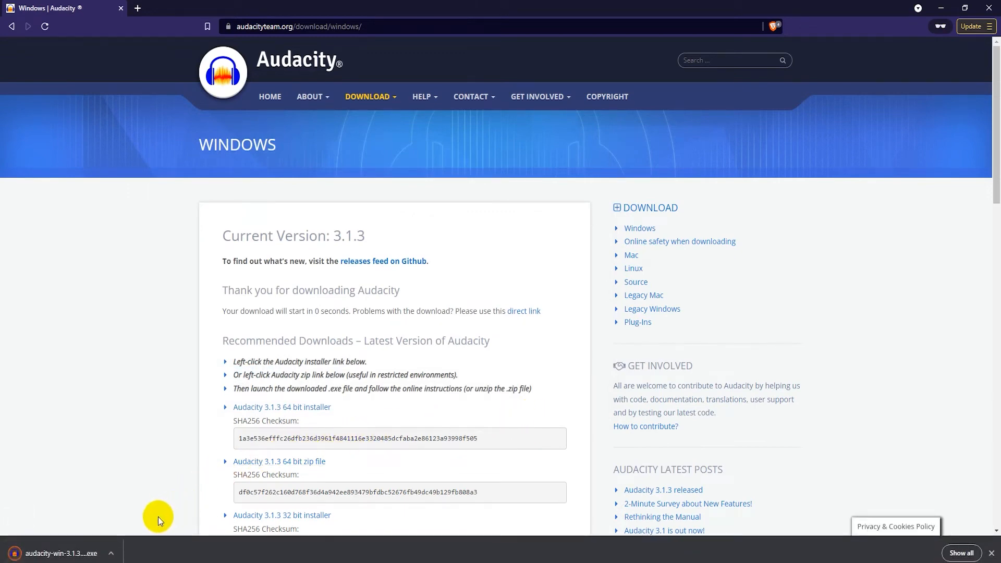
Step: Run the downloaded Audacity installer from Chrome's download bar
{"action": "left_click", "coordinate": [111, 552]}
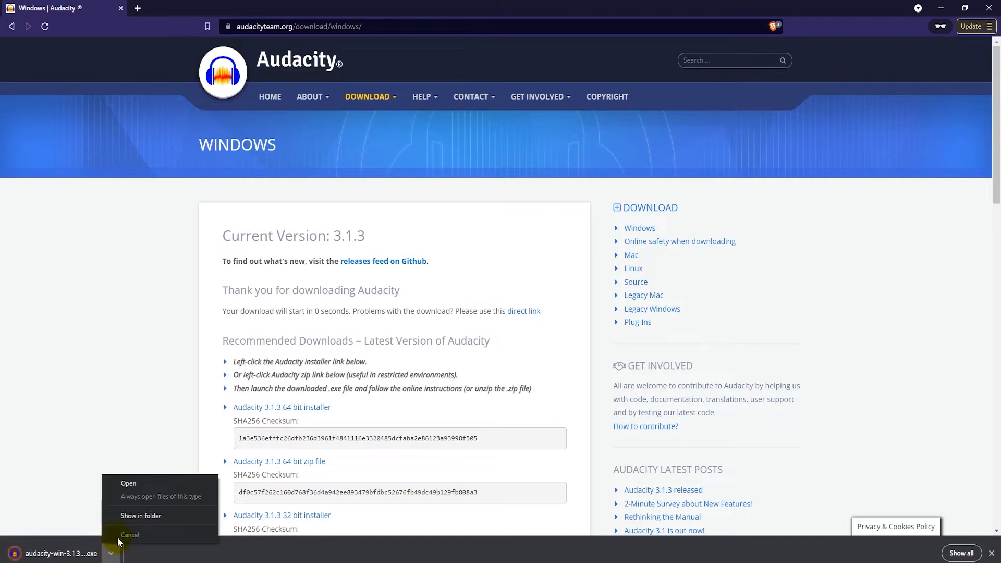
{"action": "mouse_move", "coordinate": [134, 482]}
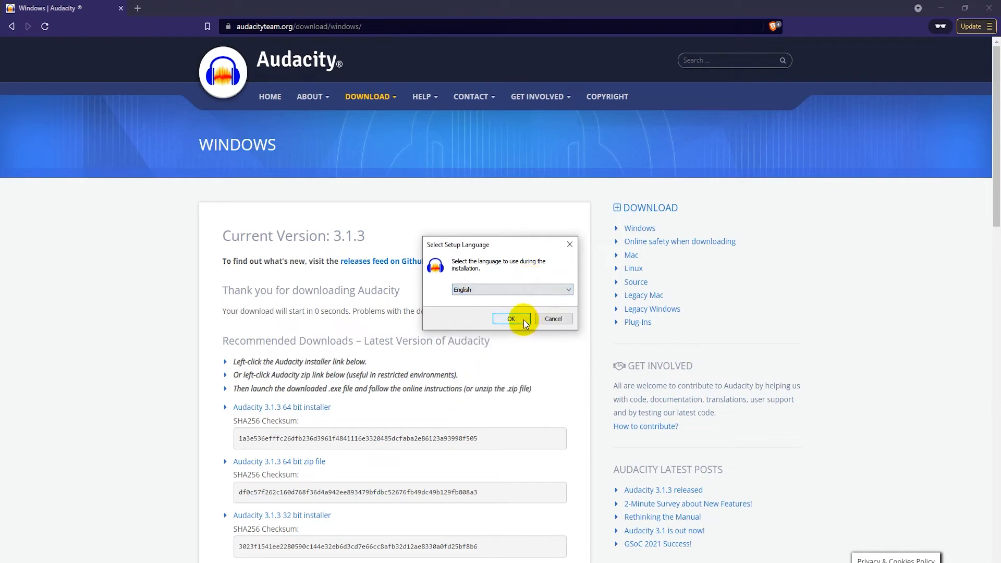
Step: Accept English, the license, the default Program Files folder and the desktop shortcut option
{"action": "left_click", "coordinate": [510, 319]}
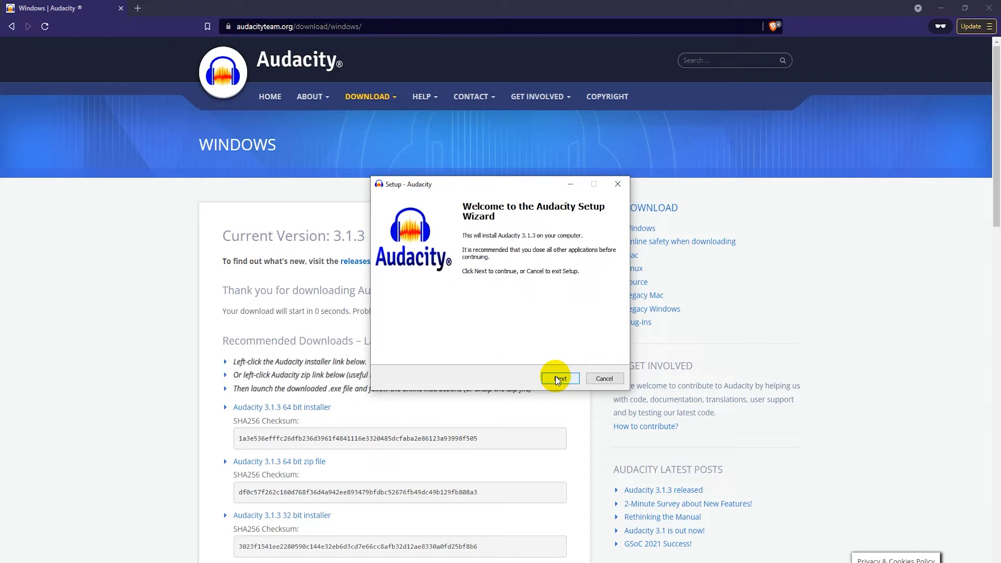
{"action": "left_click", "coordinate": [560, 378]}
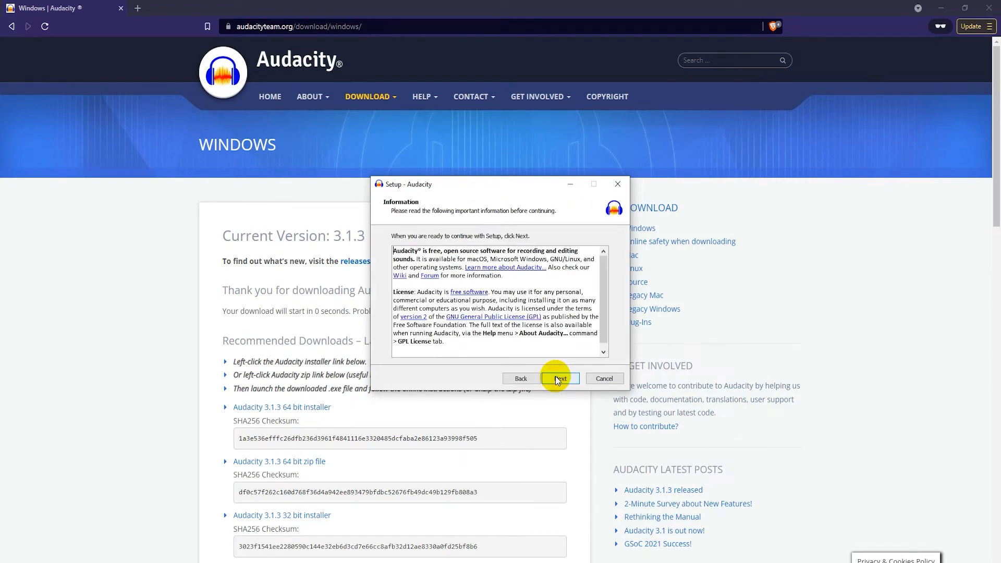
{"action": "left_click", "coordinate": [559, 377]}
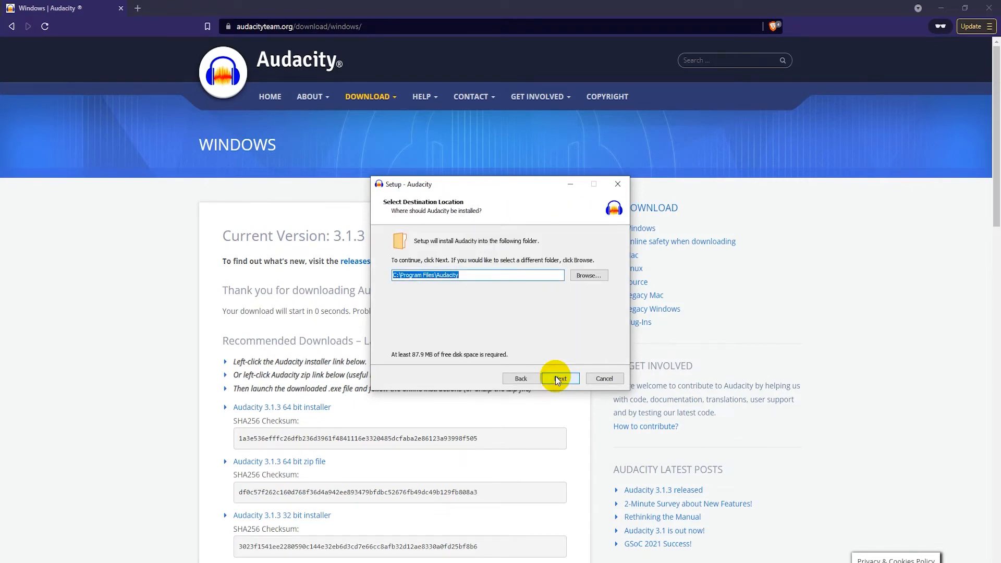
{"action": "left_click", "coordinate": [559, 378]}
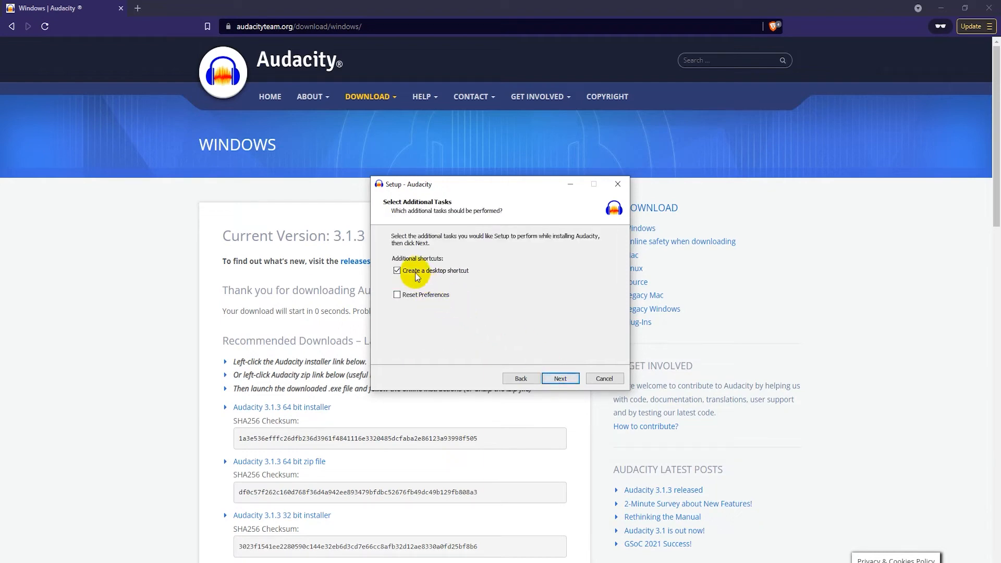
{"action": "mouse_move", "coordinate": [472, 280]}
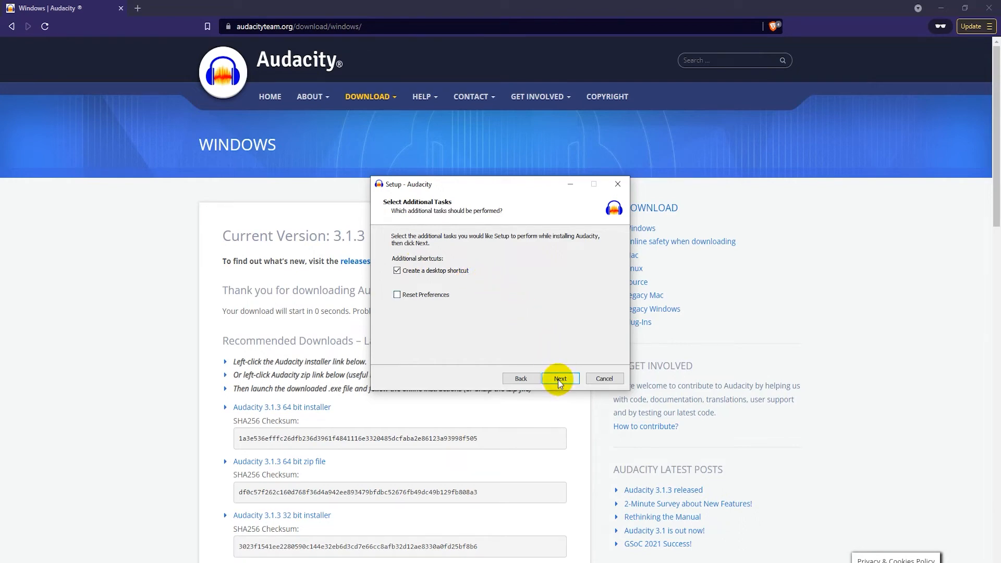
{"action": "left_click", "coordinate": [560, 377]}
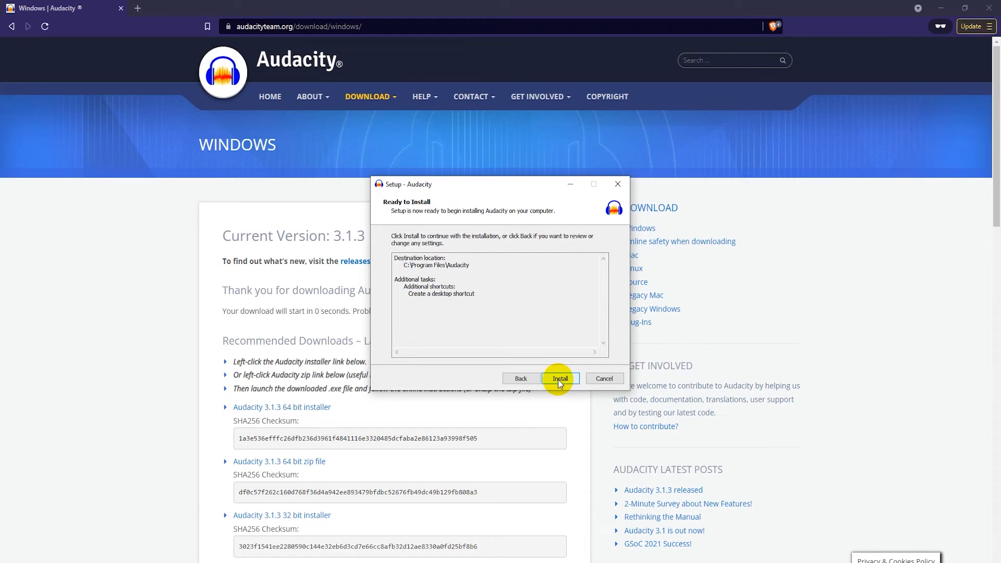
Step: Install Audacity 3.1.3 and finish setup with 'Launch Audacity' checked
{"action": "left_click", "coordinate": [559, 377]}
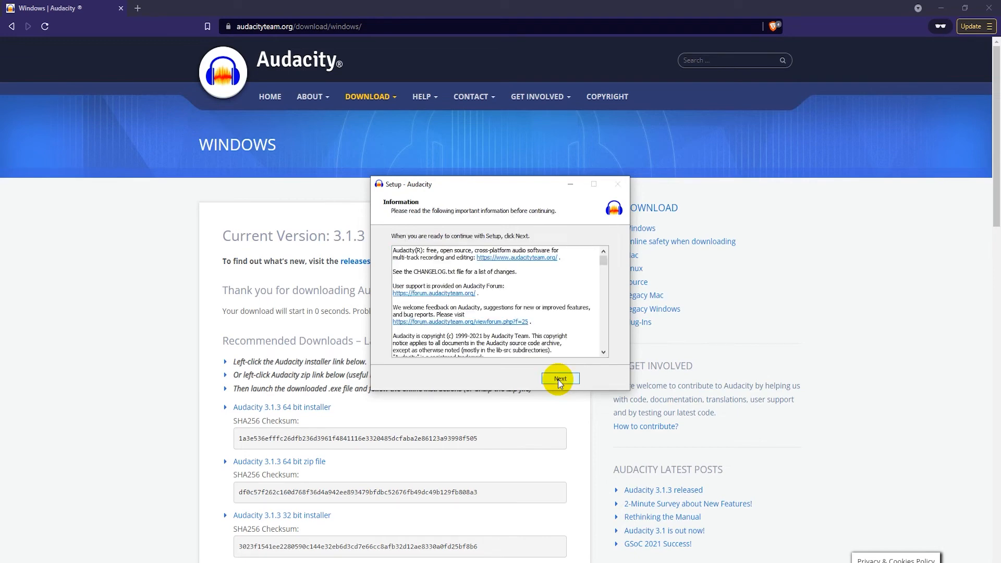
{"action": "left_click", "coordinate": [560, 377]}
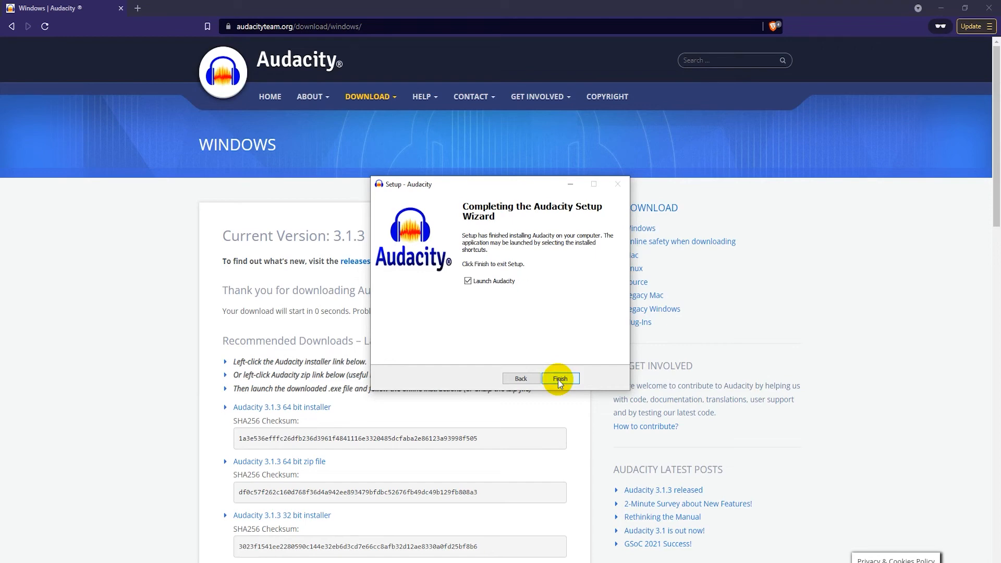
{"action": "left_click", "coordinate": [559, 377]}
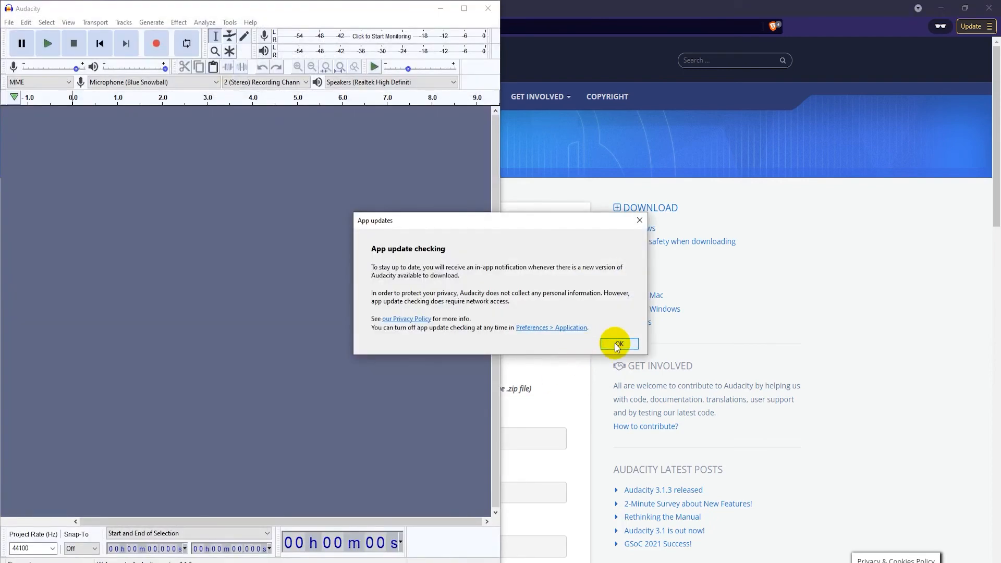
Step: Dismiss the app update checking notice and the FFmpeg startup failure warning
{"action": "left_click", "coordinate": [615, 343]}
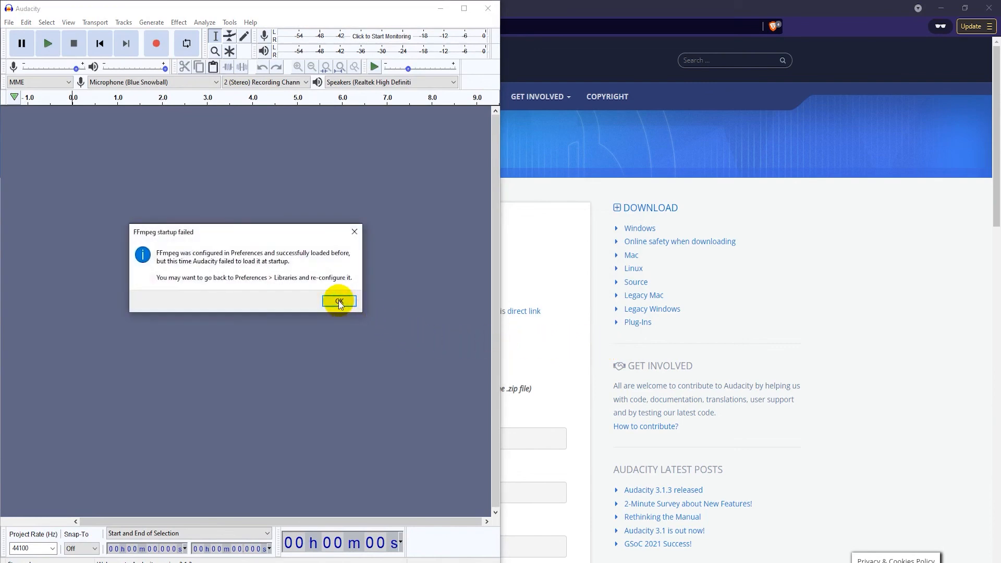
{"action": "left_click", "coordinate": [337, 300]}
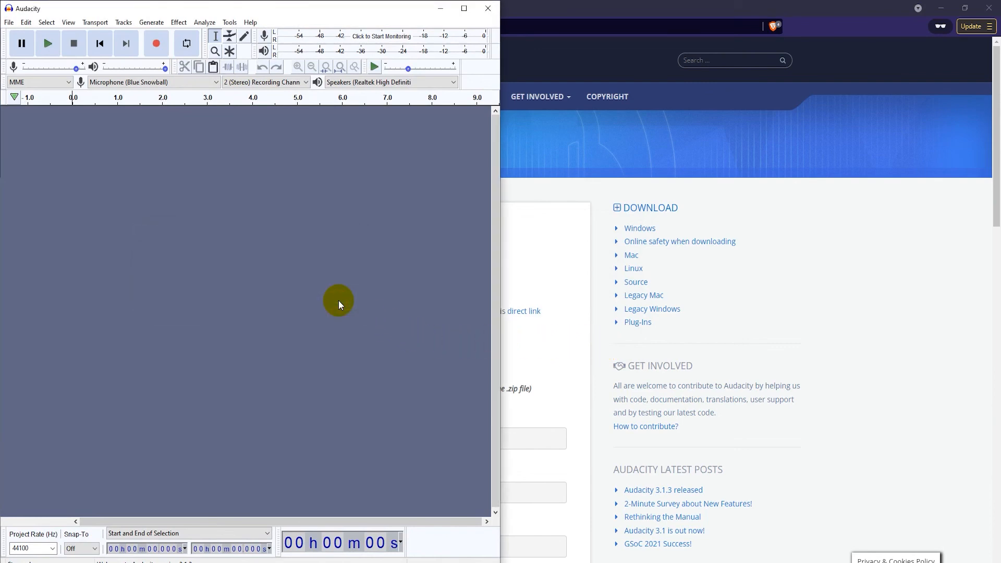